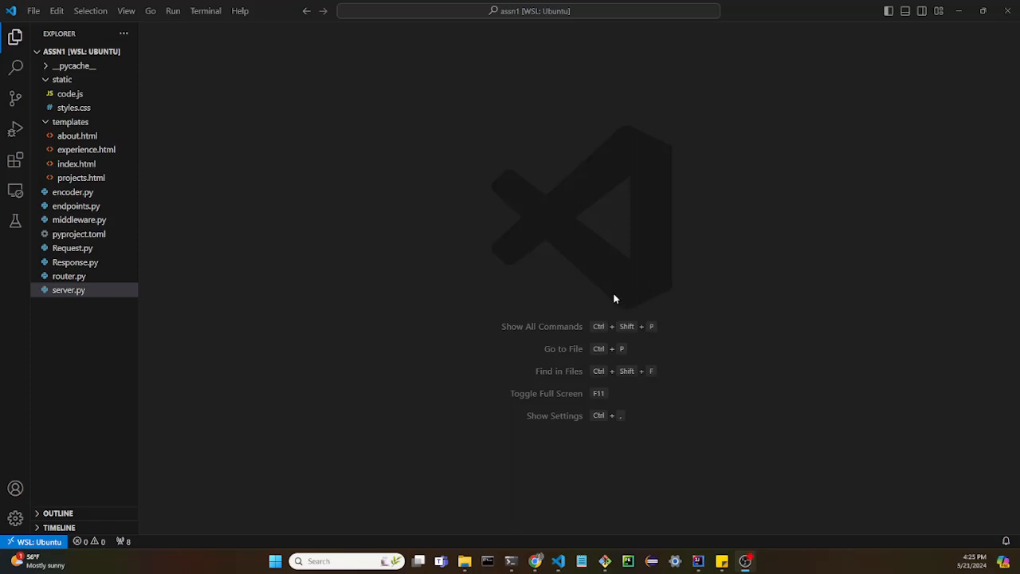
pyautogui.moveTo(237, 311)
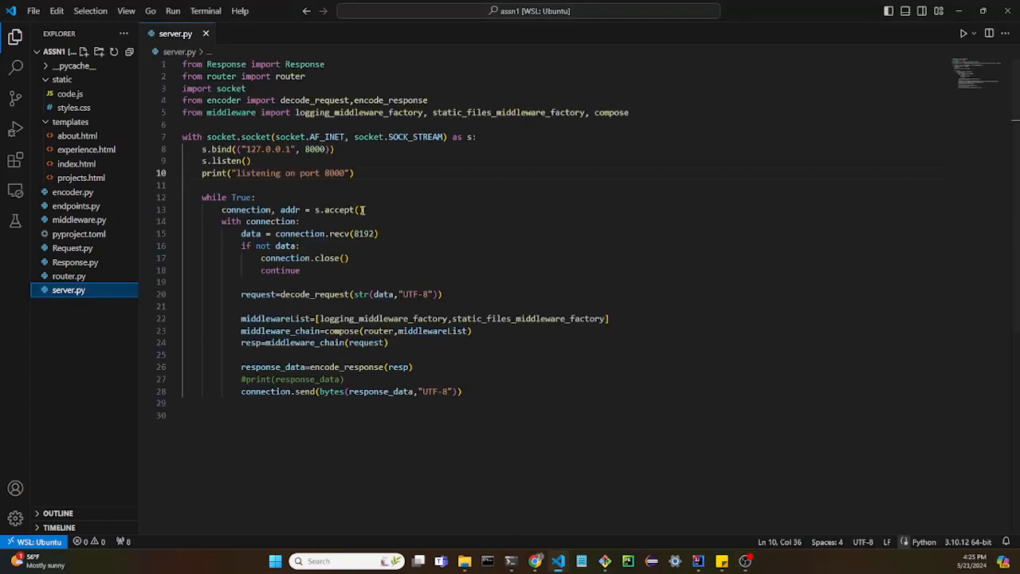
pyautogui.moveTo(901, 120)
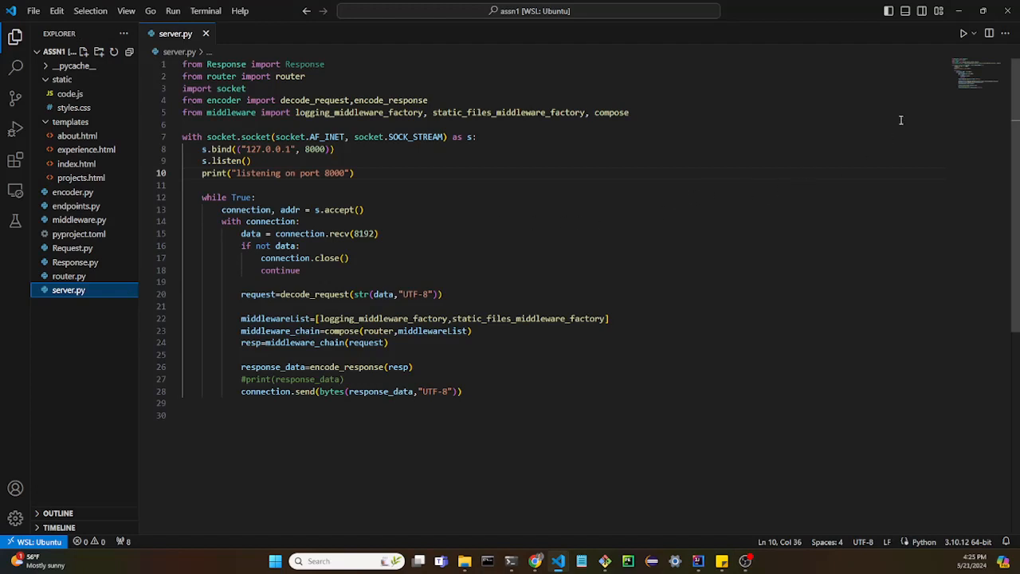
# Launch server.py so the web server starts listening on port 8000.
pyautogui.click(963, 32)
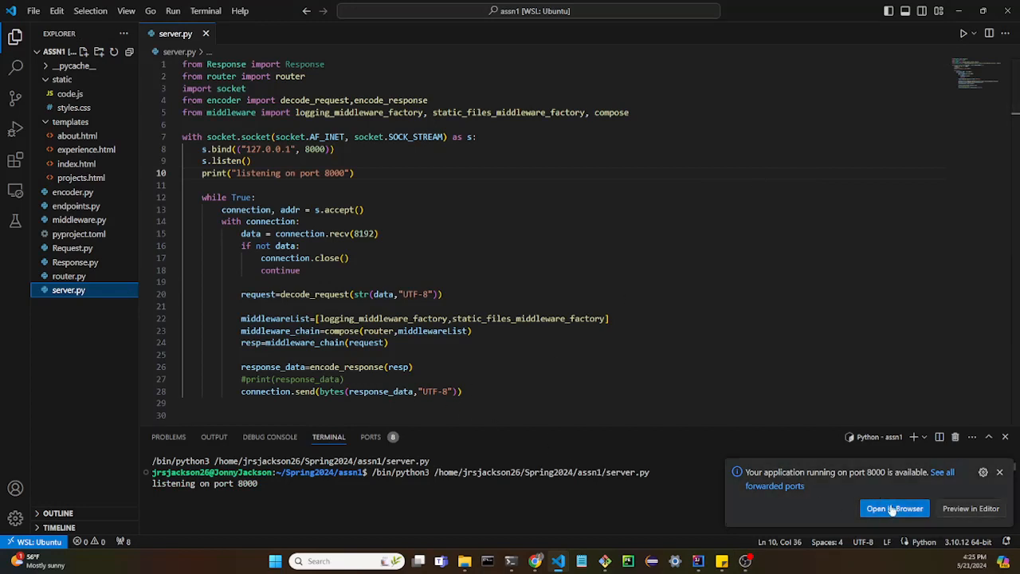
pyautogui.moveTo(894, 507)
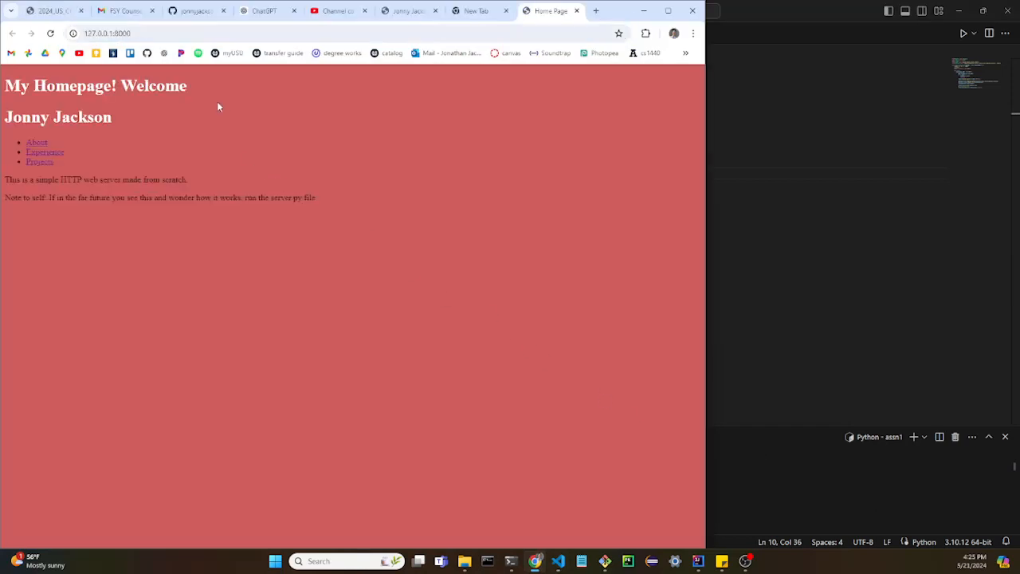
pyautogui.moveTo(182, 142)
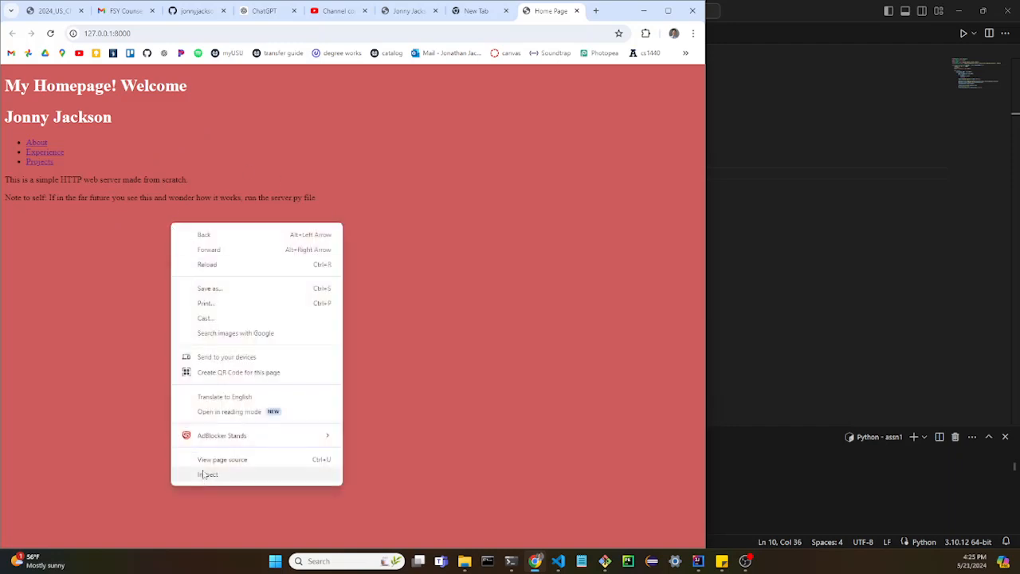
# Inspect the homepage to see its console output, then dismiss DevTools.
pyautogui.click(207, 474)
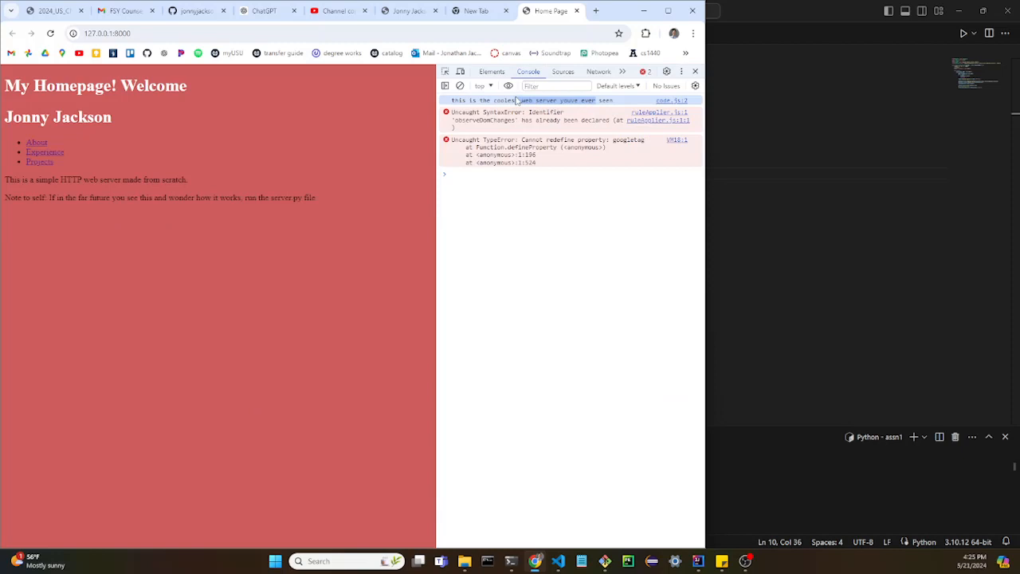
pyautogui.click(695, 70)
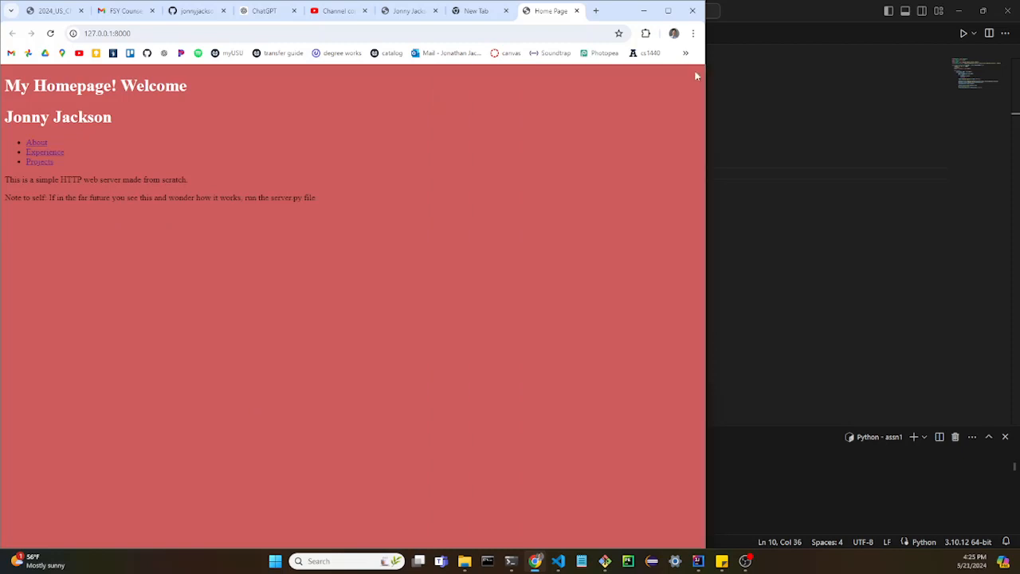
# Visit the Projects page, then return to the homepage via Back Home.
pyautogui.click(37, 142)
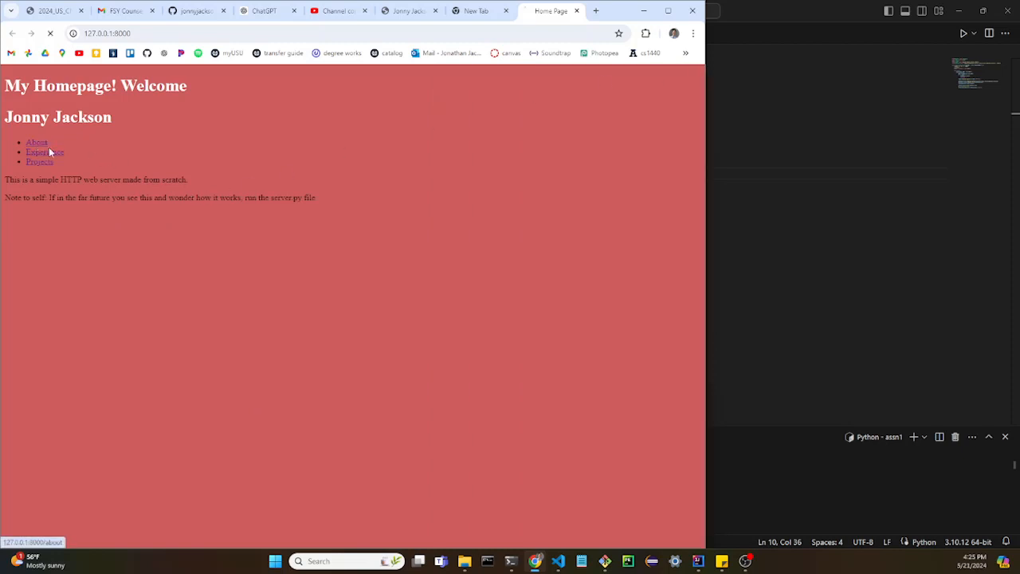
pyautogui.click(37, 142)
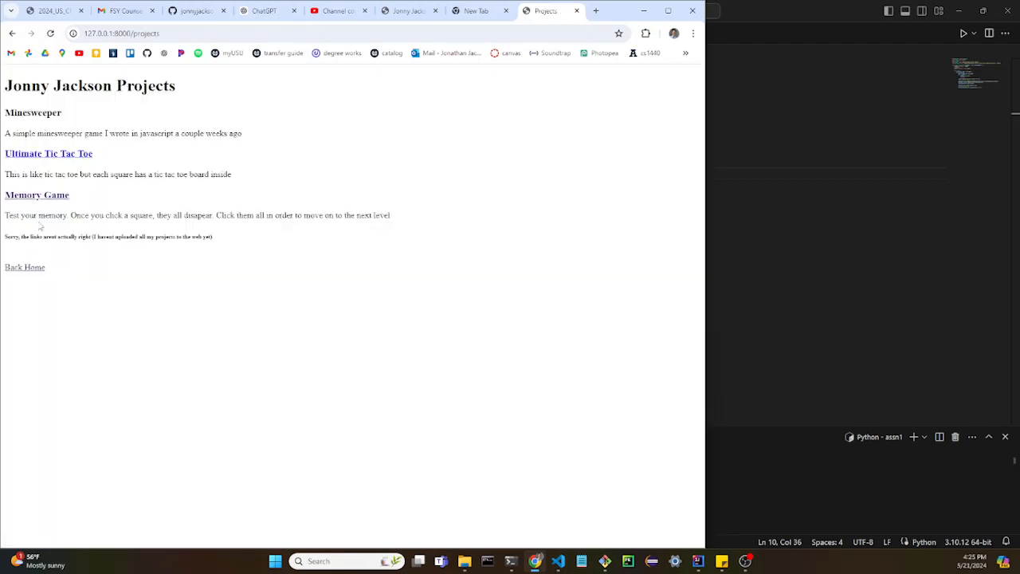
pyautogui.click(25, 268)
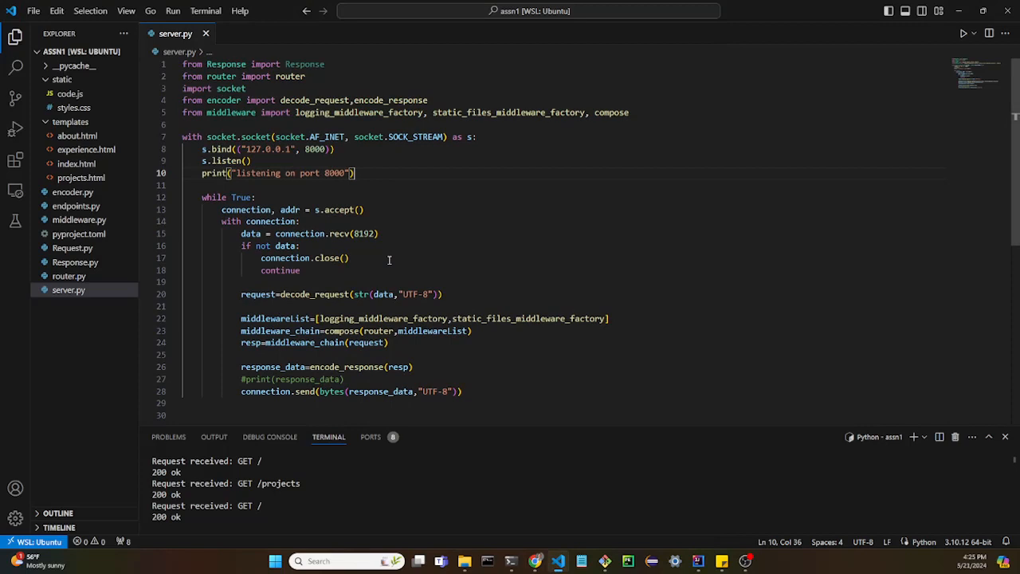
# Bring up router.py, Response.py, Request.py and middleware.py to review the logging middleware.
pyautogui.click(69, 276)
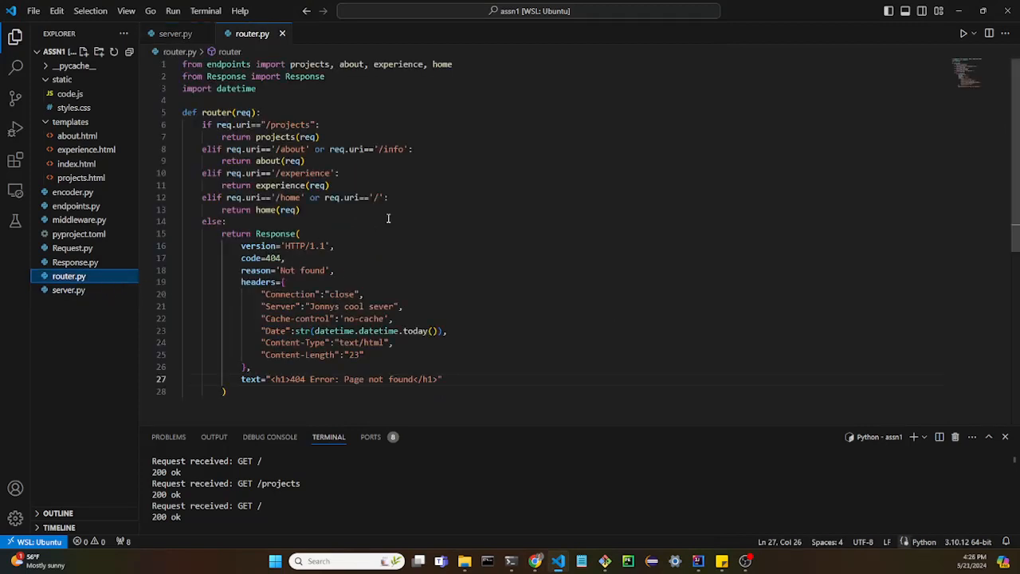
pyautogui.click(277, 125)
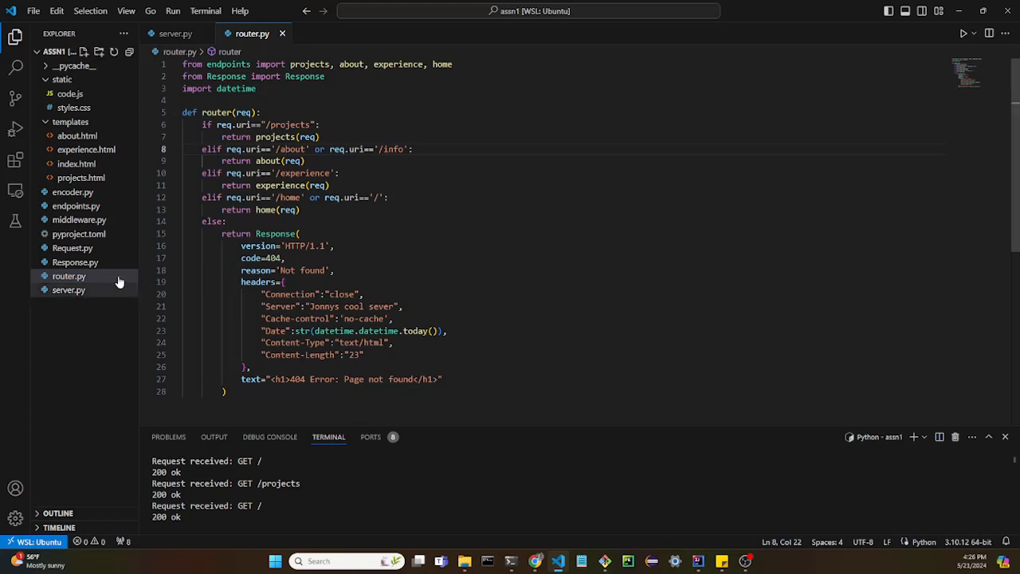
pyautogui.click(75, 261)
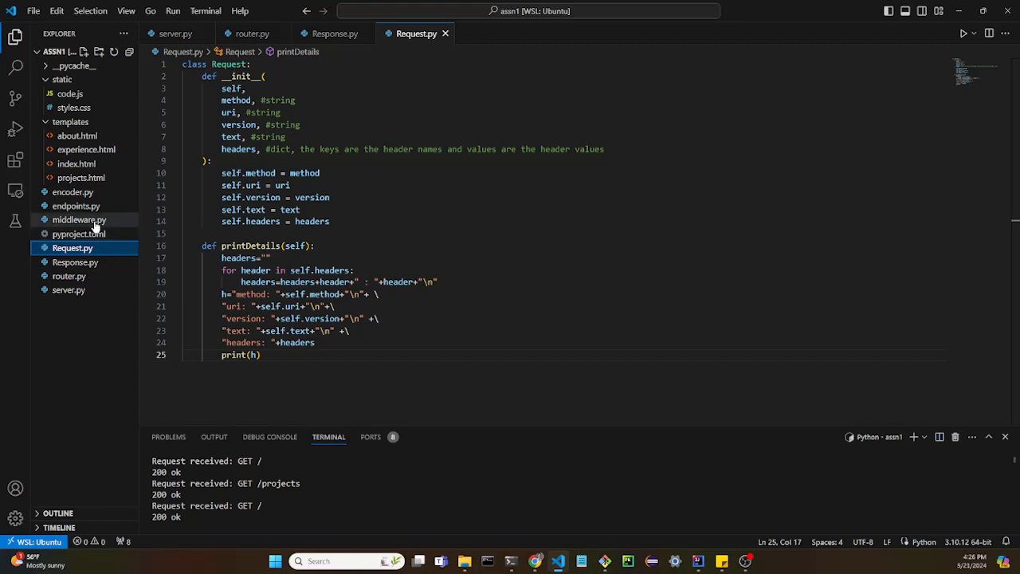
pyautogui.click(80, 220)
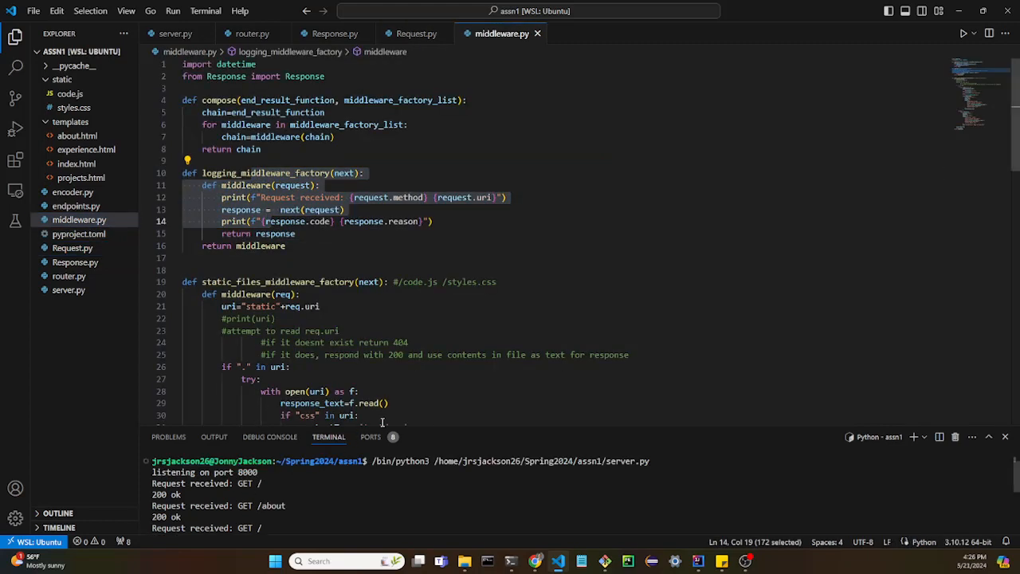
pyautogui.moveTo(427, 434)
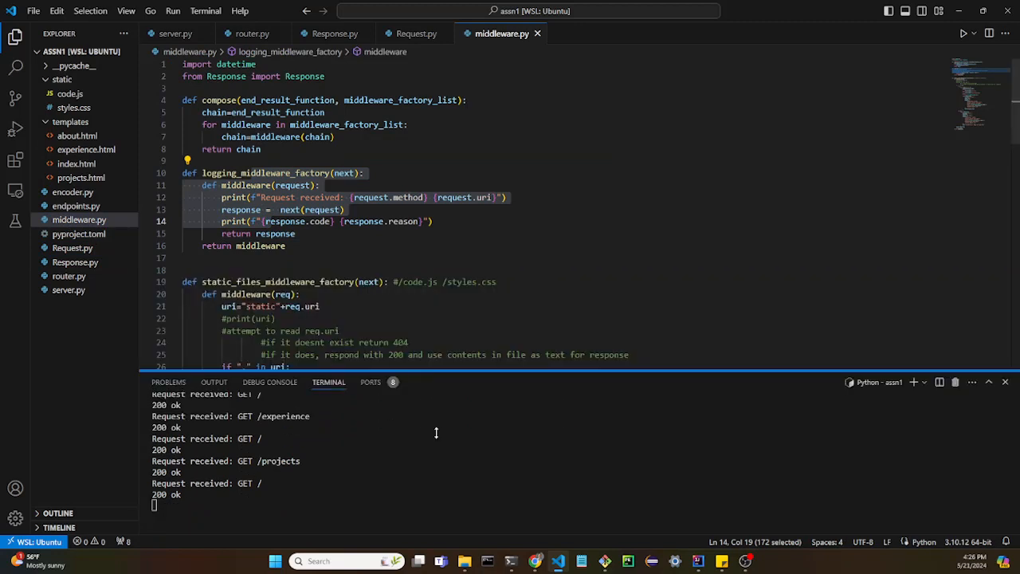
# Review endpoints.py down through the projects and about page handlers.
pyautogui.click(300, 293)
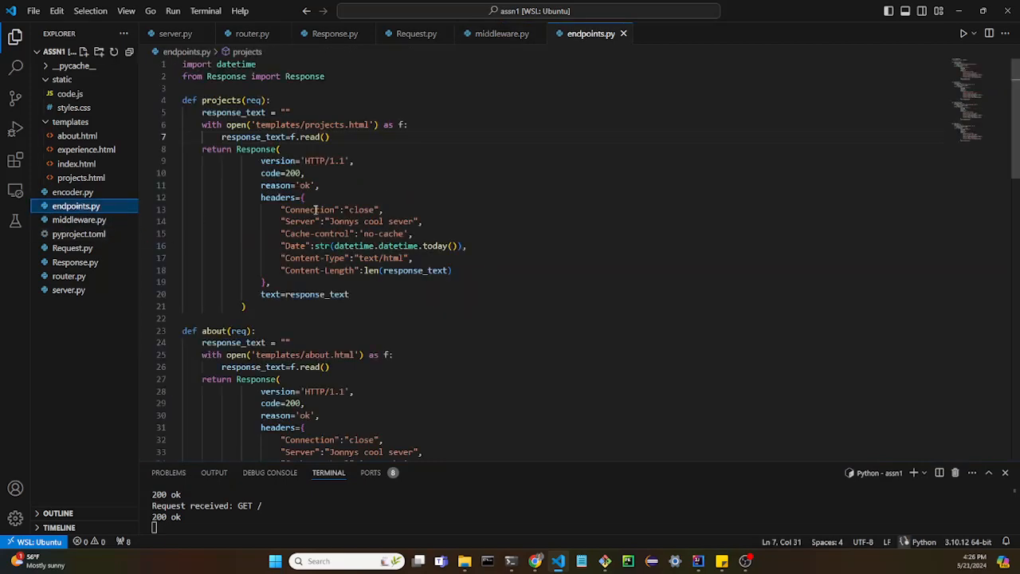
pyautogui.scroll(-3)
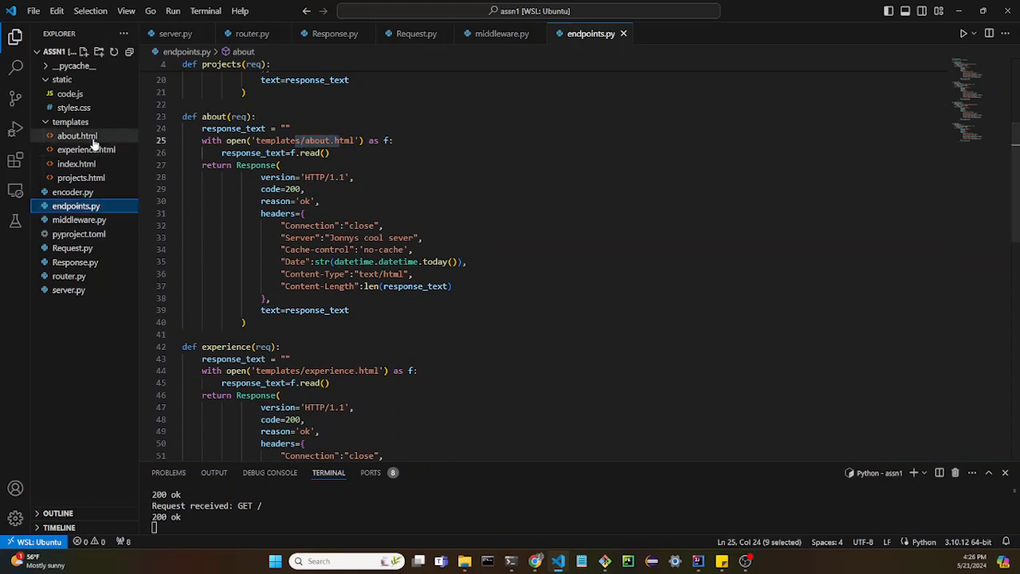
# Review about.html, projects.html, styles.css, code.js and encoder.py's request decoder.
pyautogui.click(86, 150)
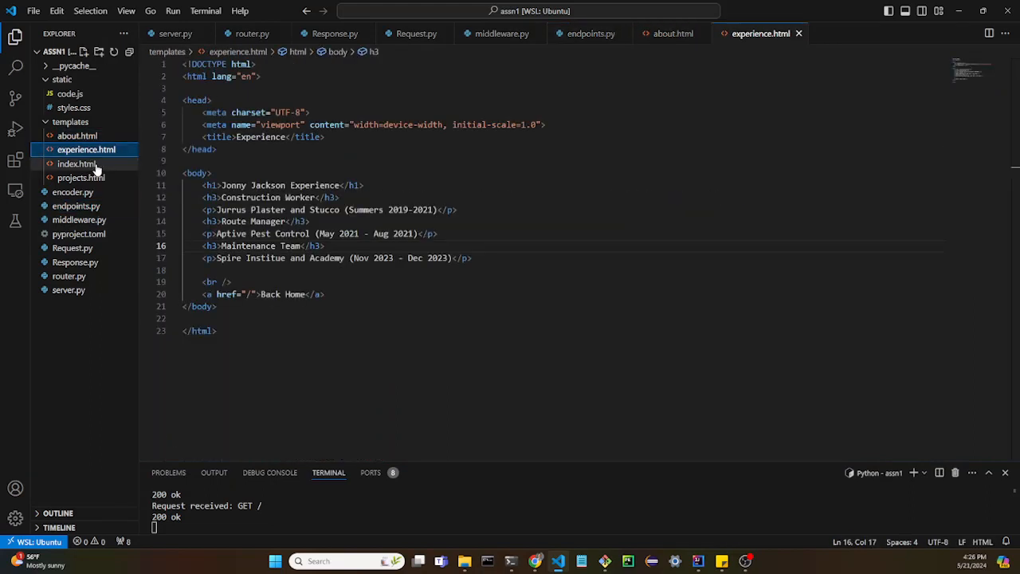
pyautogui.click(80, 177)
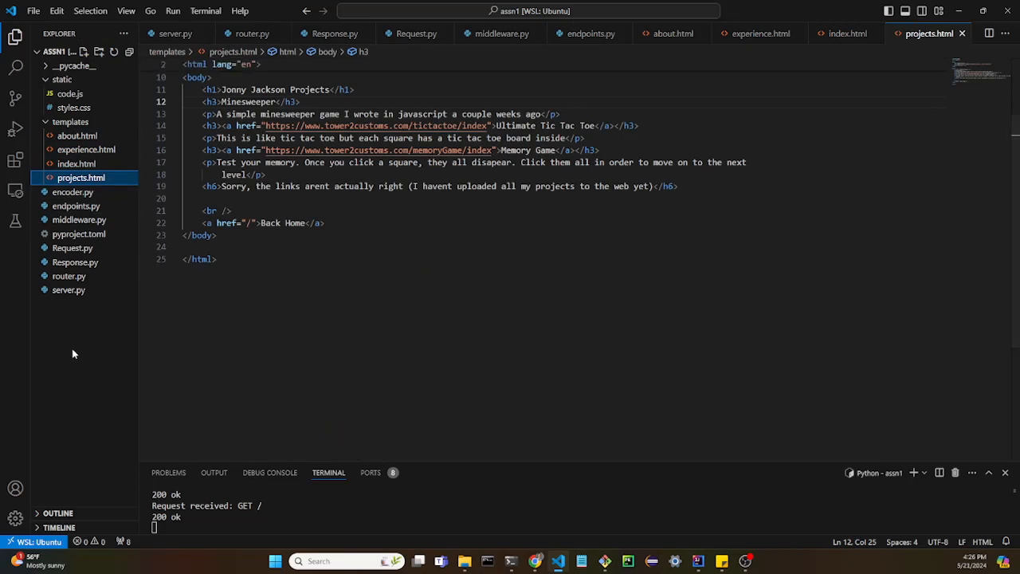
pyautogui.click(74, 108)
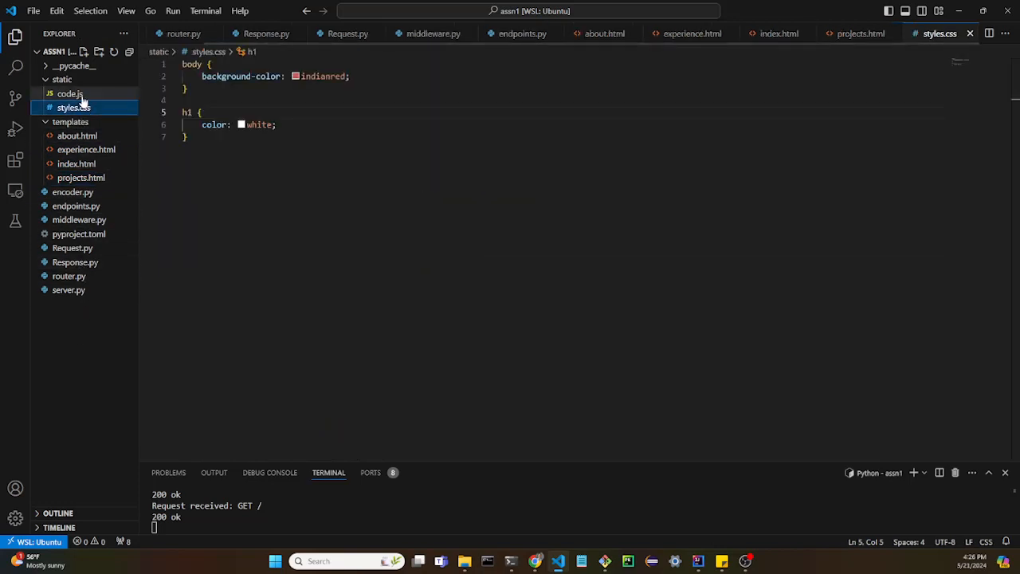
pyautogui.click(70, 92)
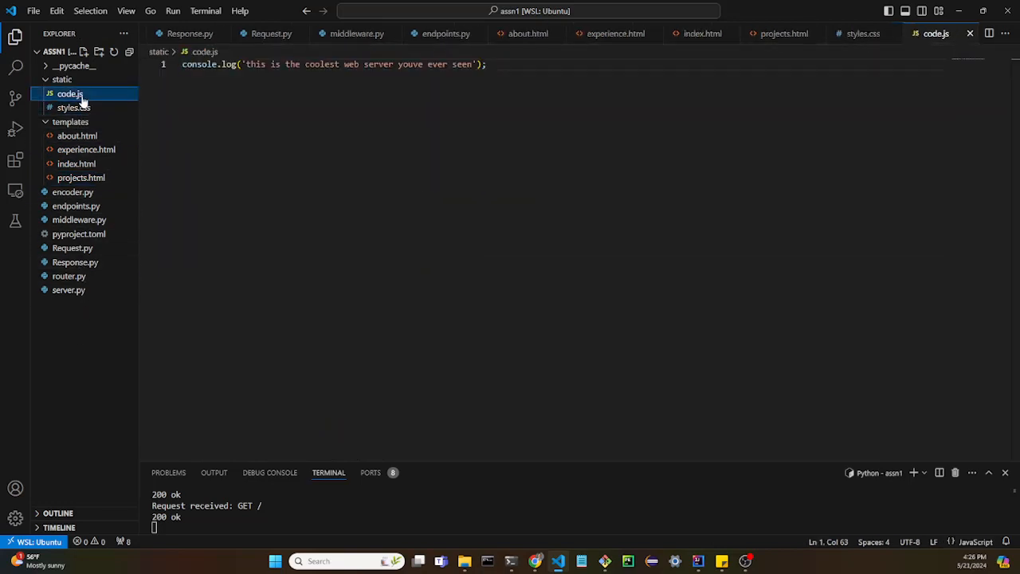
pyautogui.click(74, 191)
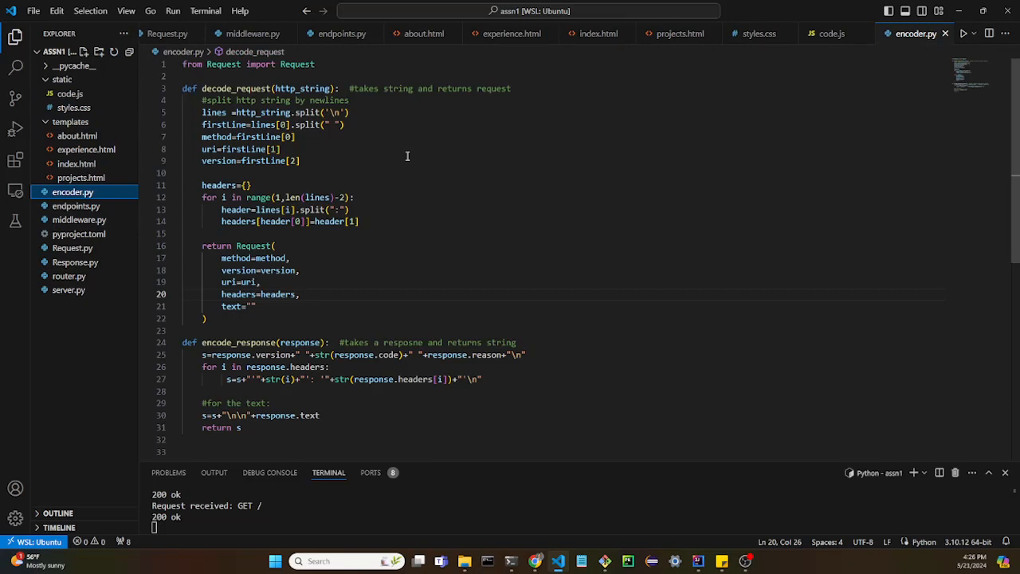
pyautogui.moveTo(345, 232)
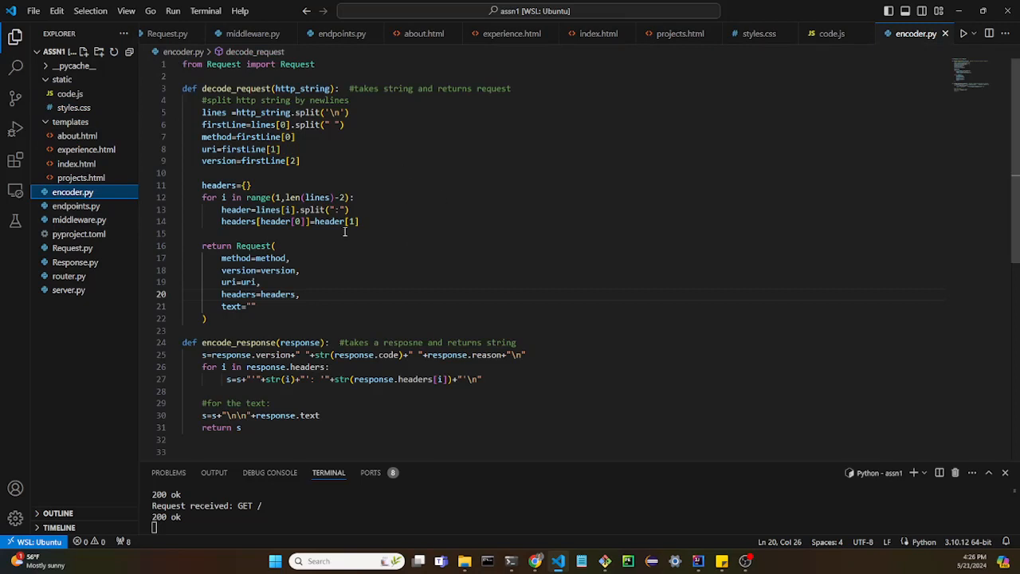